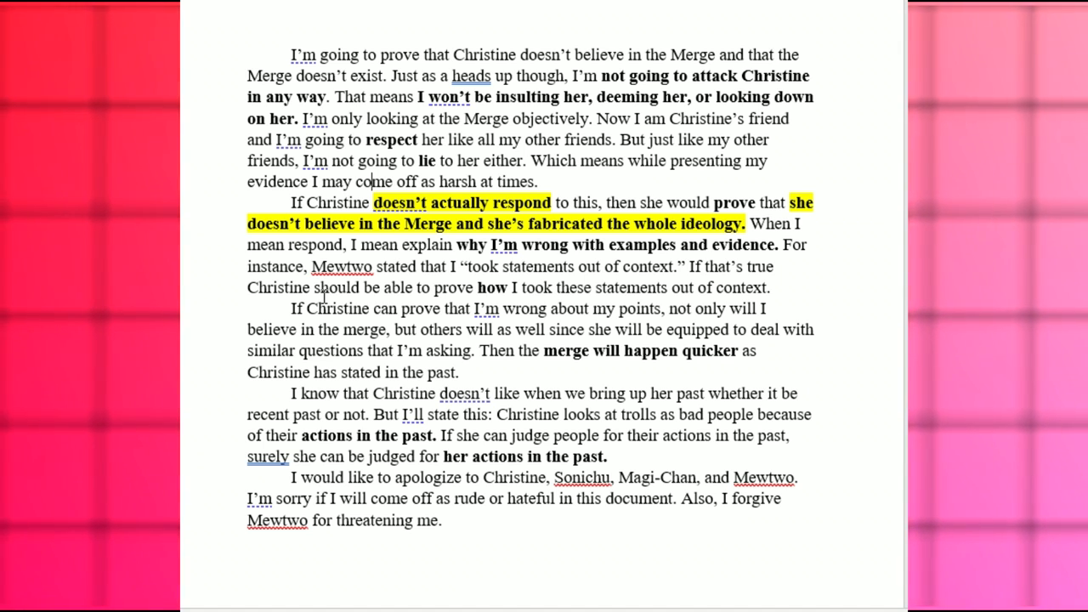
Scroll from the introduction down to the Vagueness section and its 'red tape' quoted post.
scroll(down, 3)
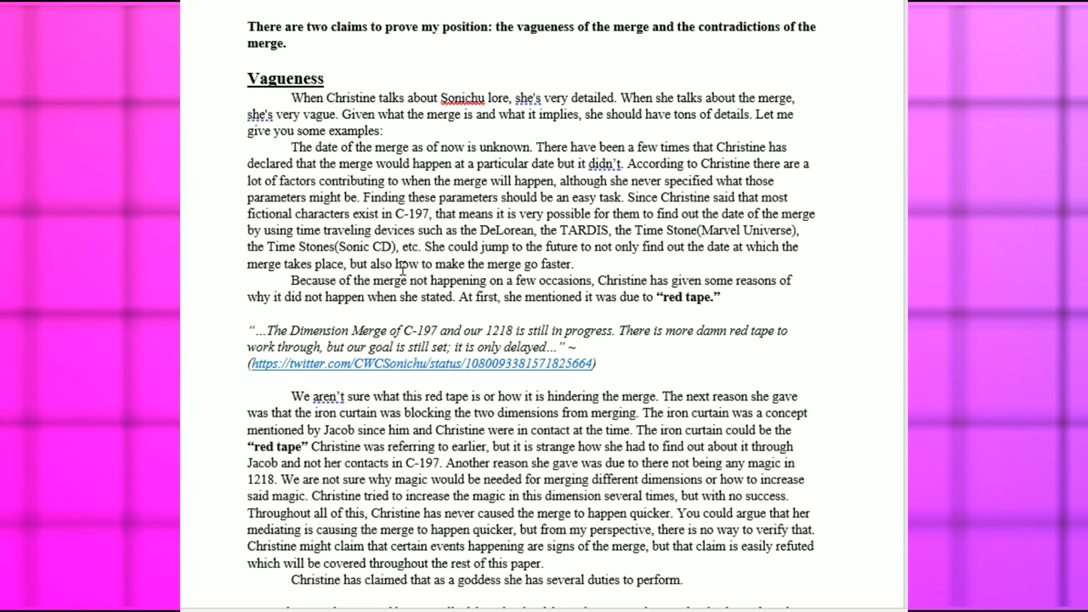
Scroll to the goddess's-duties quote and the Contradictions heading.
scroll(down, 3)
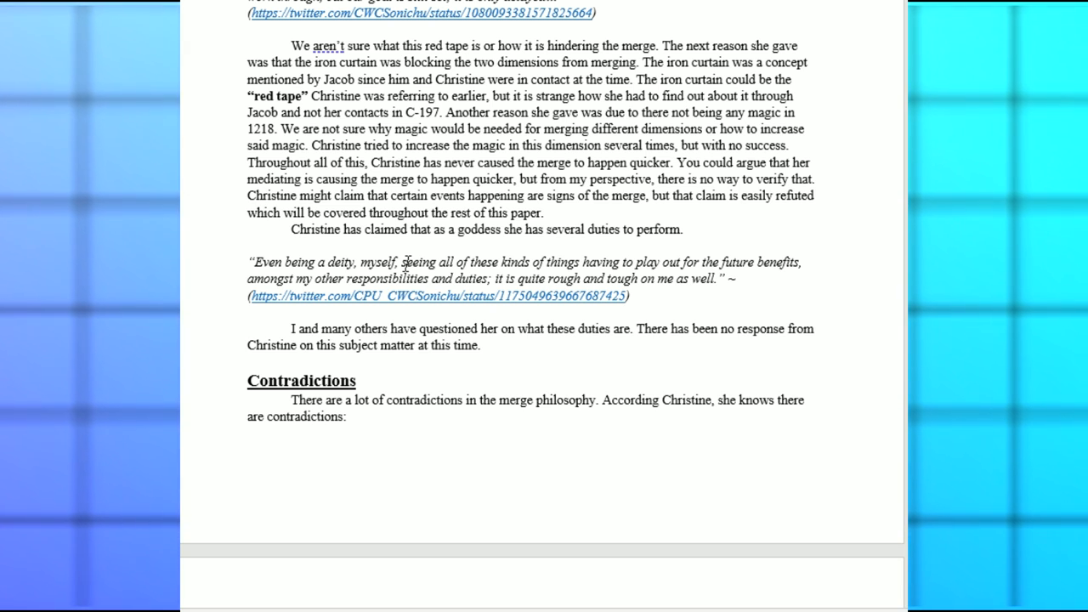
Scroll to the page break after the Contradictions introduction and the next quoted post.
scroll(down, 3)
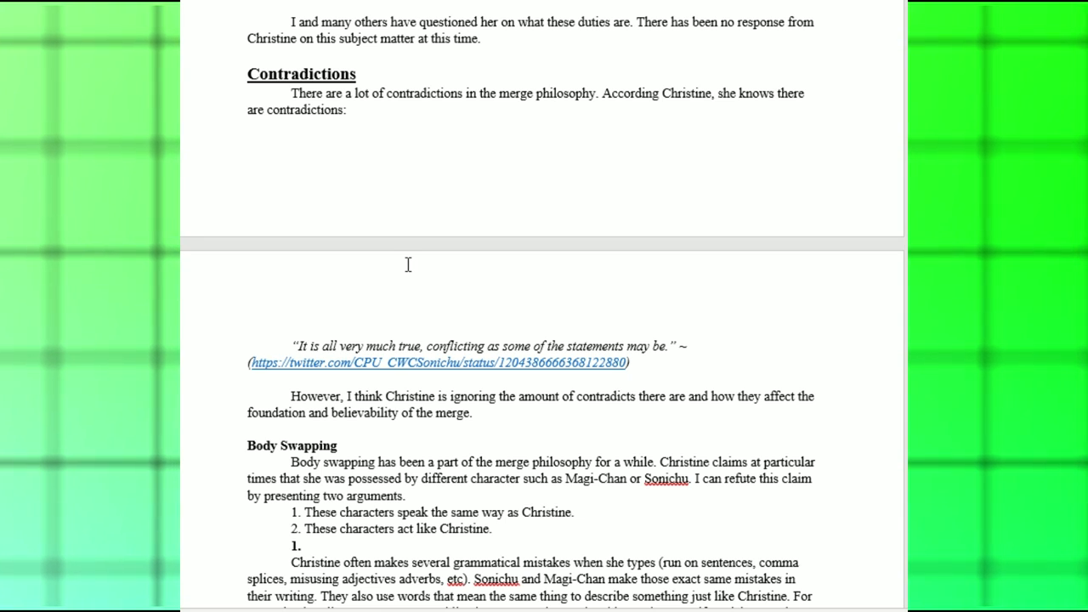
Scroll to the Body Swapping arguments on grammar mistakes, vocal range and identical behaviour.
scroll(down, 3)
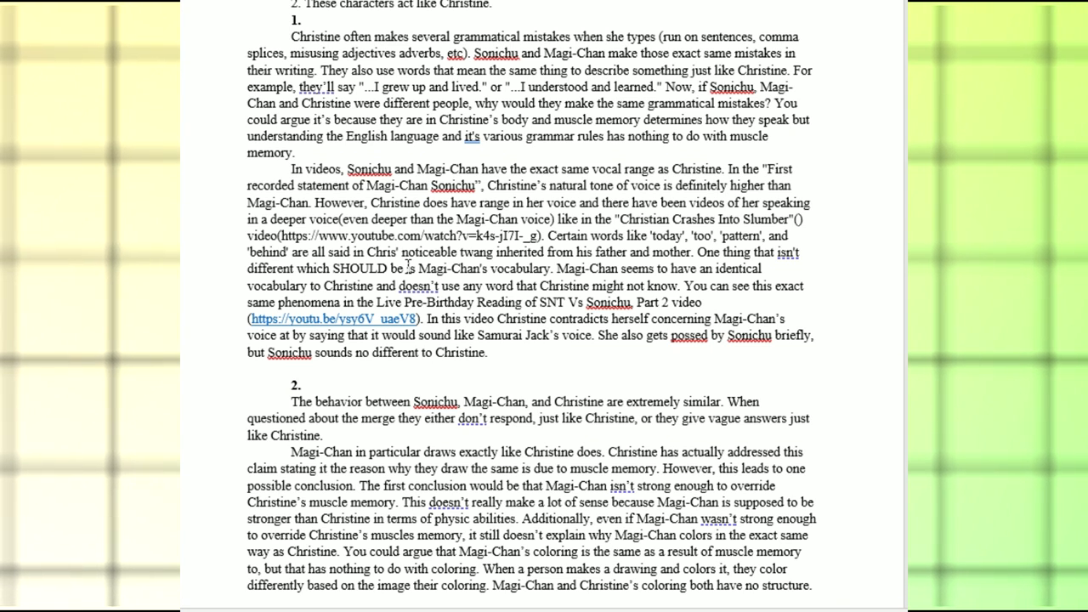
Scroll to numbered point 2 comparing Magi-Chan's and Christine's drawing and colouring.
scroll(down, 3)
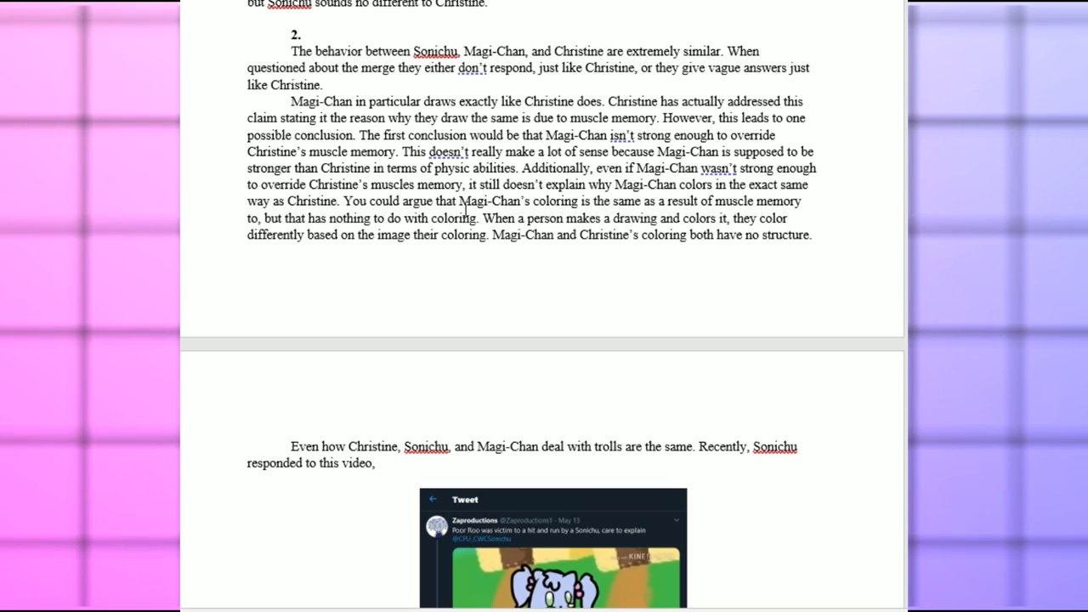
Scroll to the embedded tweet screenshot and the troll-bait paragraph below it.
scroll(down, 3)
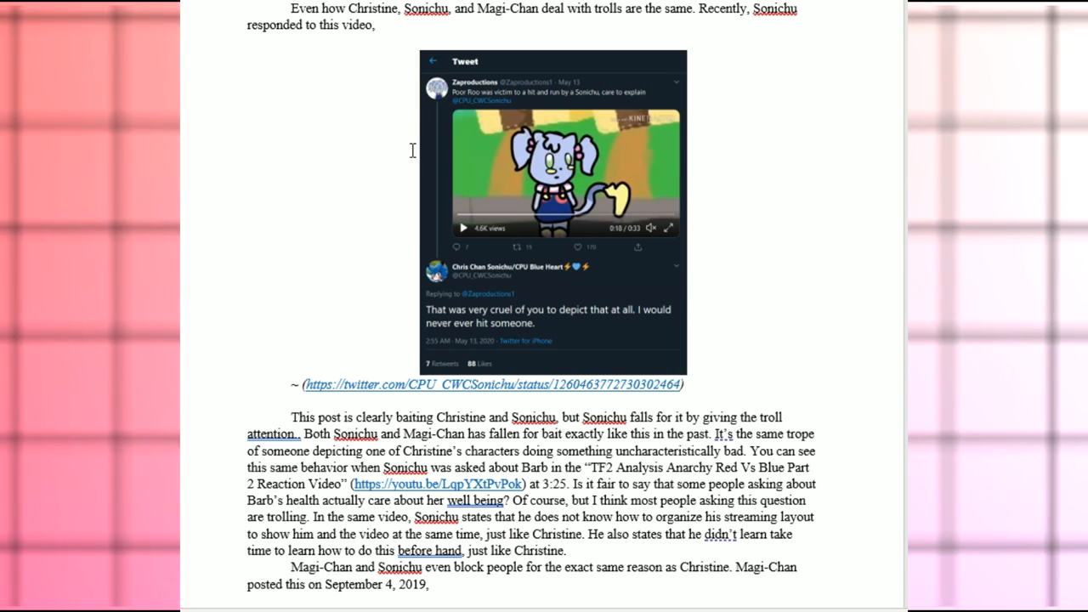
Scroll to the quoted September 4, 2019 post about mechanical experts before the page break.
scroll(down, 3)
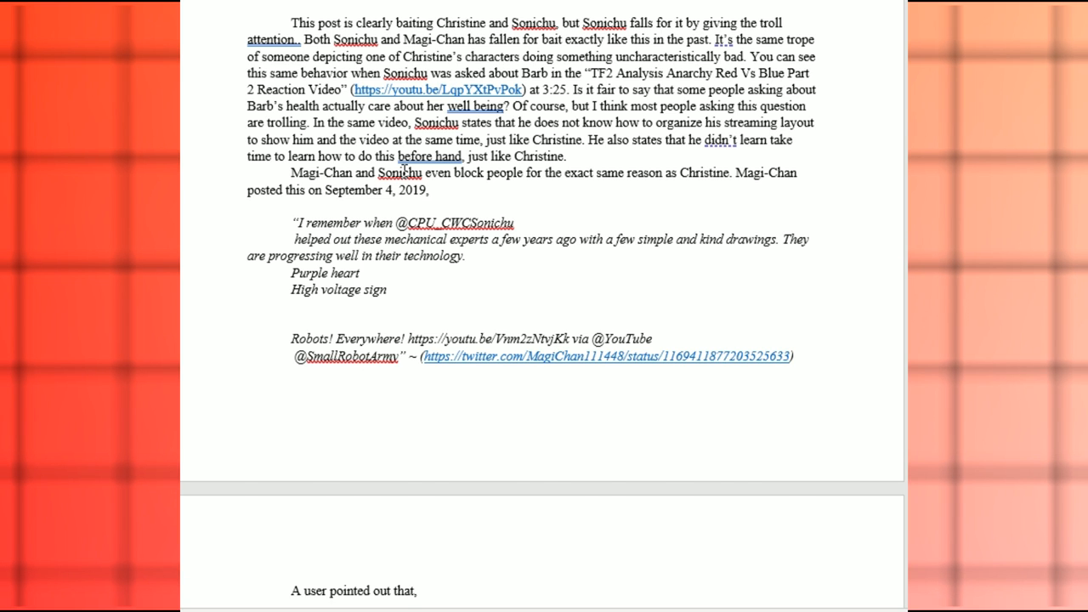
Scroll past 'A user pointed out that' to the embedded Gotham/merge reply-thread screenshot.
scroll(down, 3)
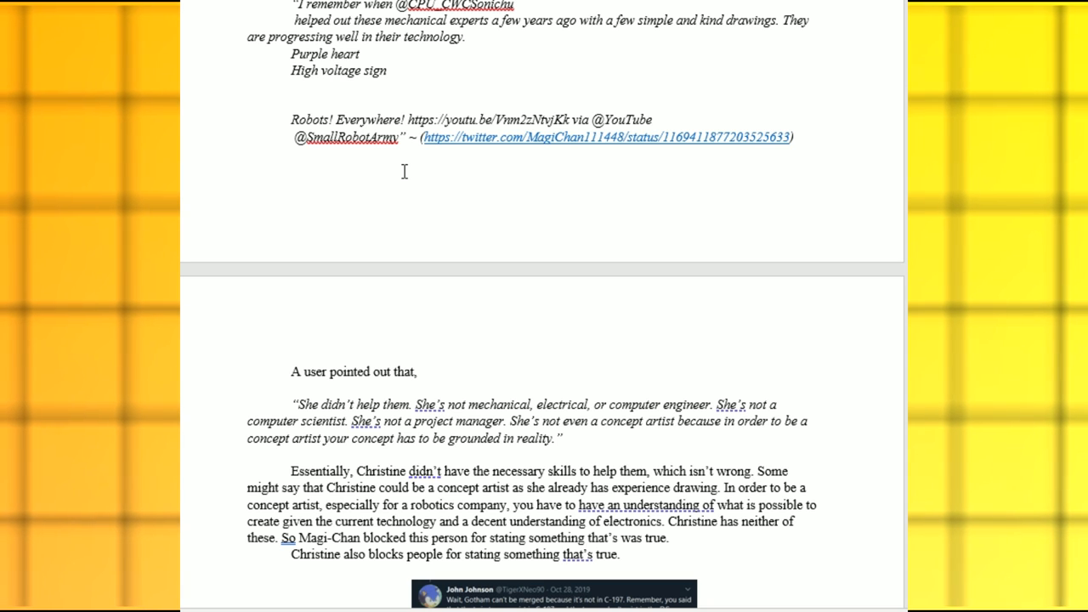
scroll(down, 3)
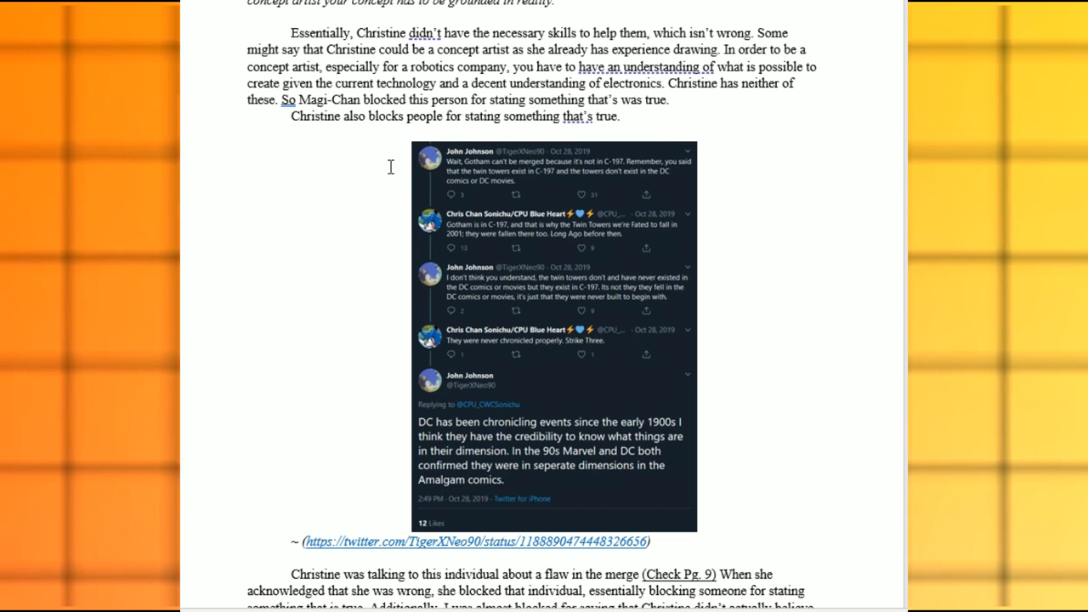
Scroll to the 'Visible And Tangible In 1218' heading and the quoted 'To Everyone' post.
scroll(down, 3)
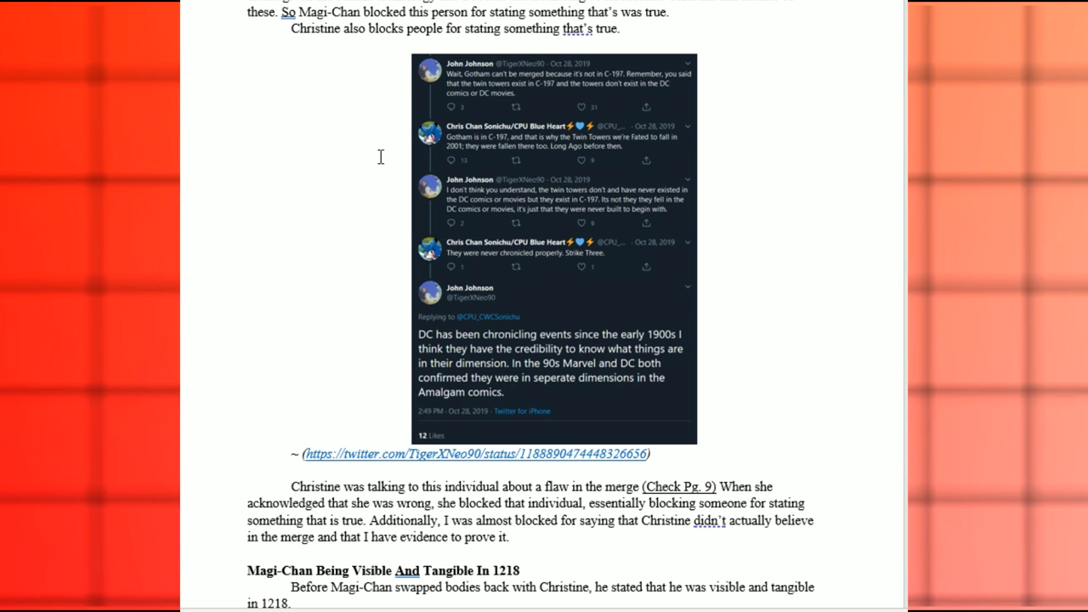
click(482, 452)
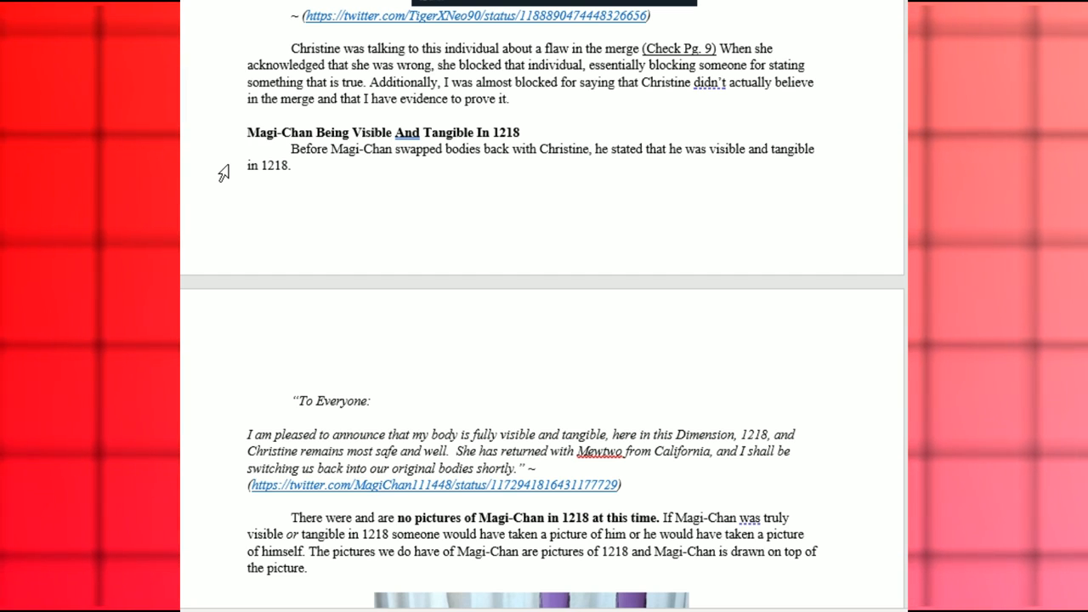
Scroll to the embedded cartoon of the character with a mug at a table and its link.
scroll(down, 3)
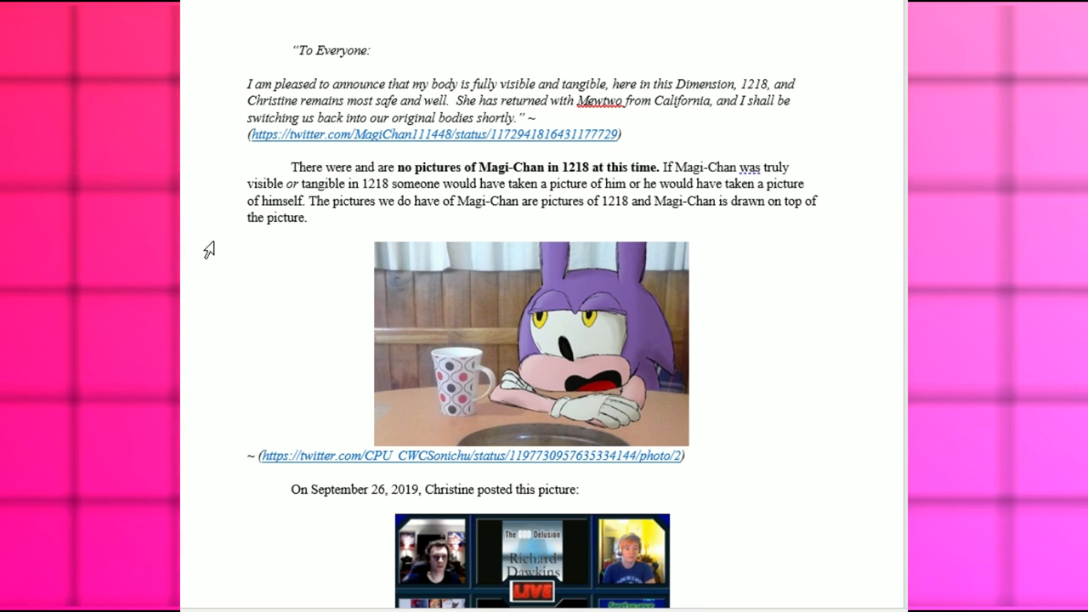
Scroll to the September 26, 2019 livestream picture, its photobombing quote, and the camera explanation.
scroll(down, 3)
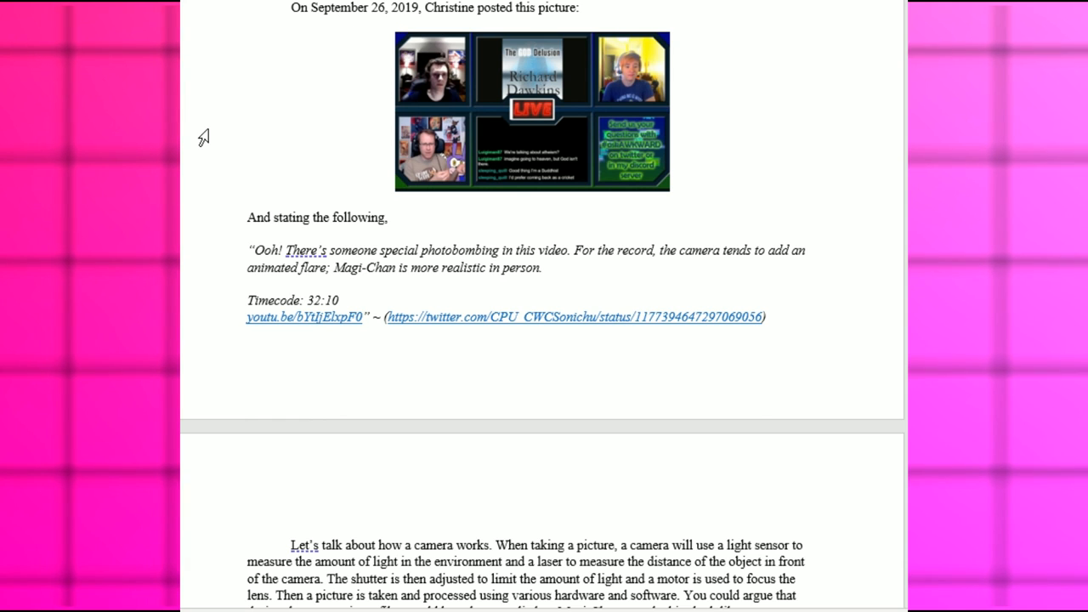
scroll(down, 3)
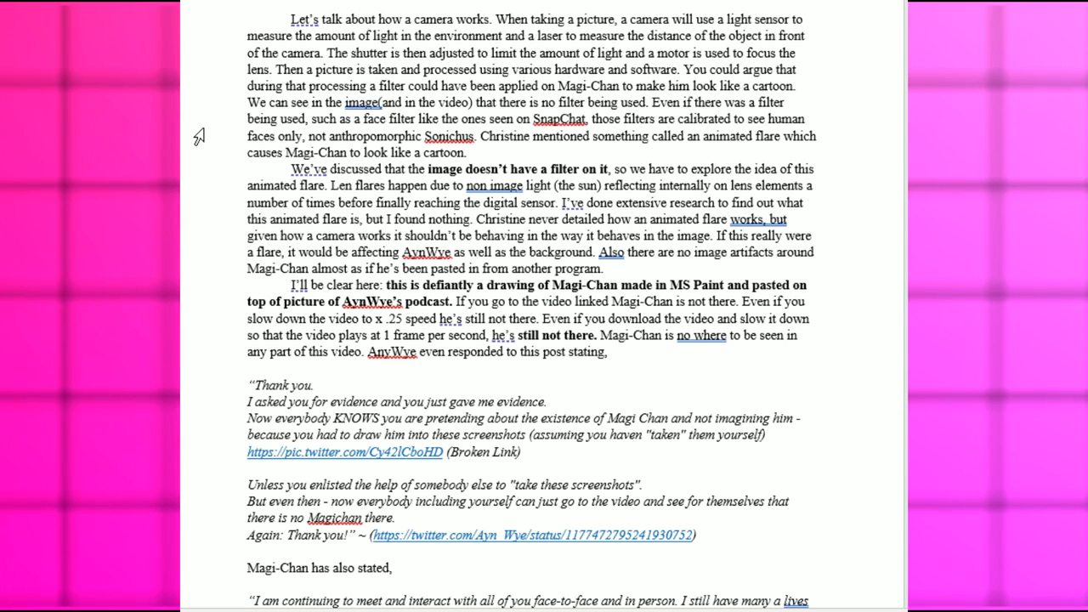
Scroll past Magi-Chan's face-to-face quote to the 'Events Caused By The Merge' heading.
scroll(down, 3)
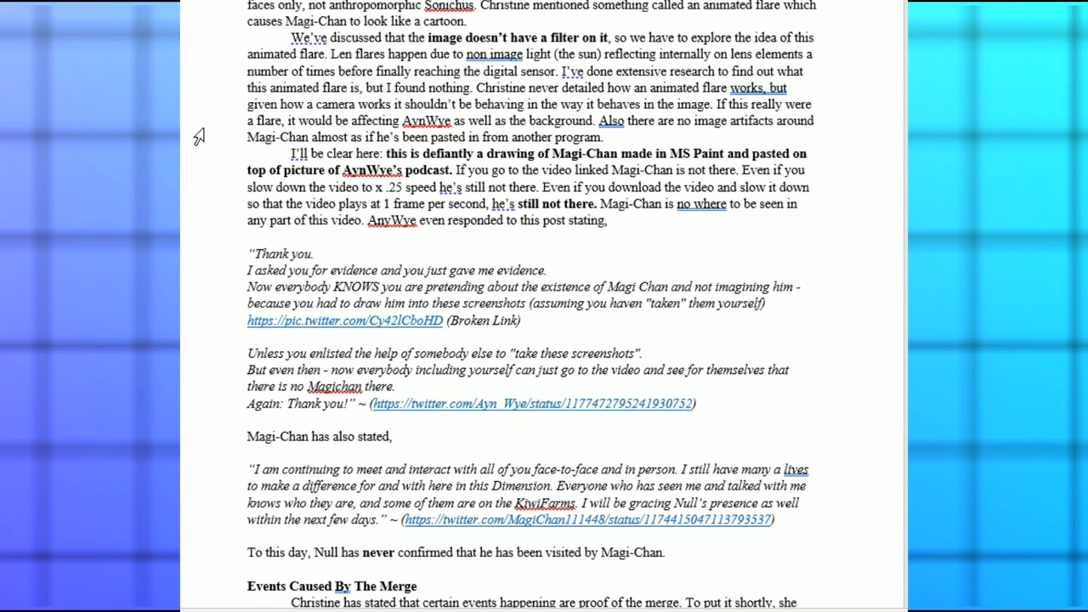
Scroll to the merge-event examples covering the Notre-Dame de Paris fire and California fires.
scroll(down, 3)
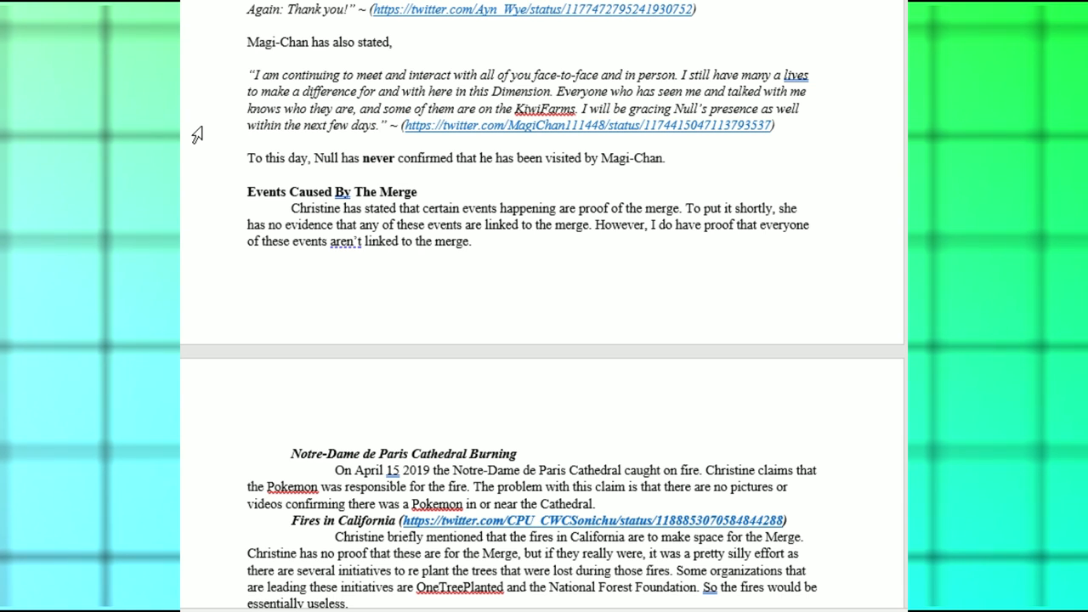
Scroll through COVID-19 and Oklahoma rainbow lightning events to the 'Courtney's Redesigns' heading.
scroll(down, 3)
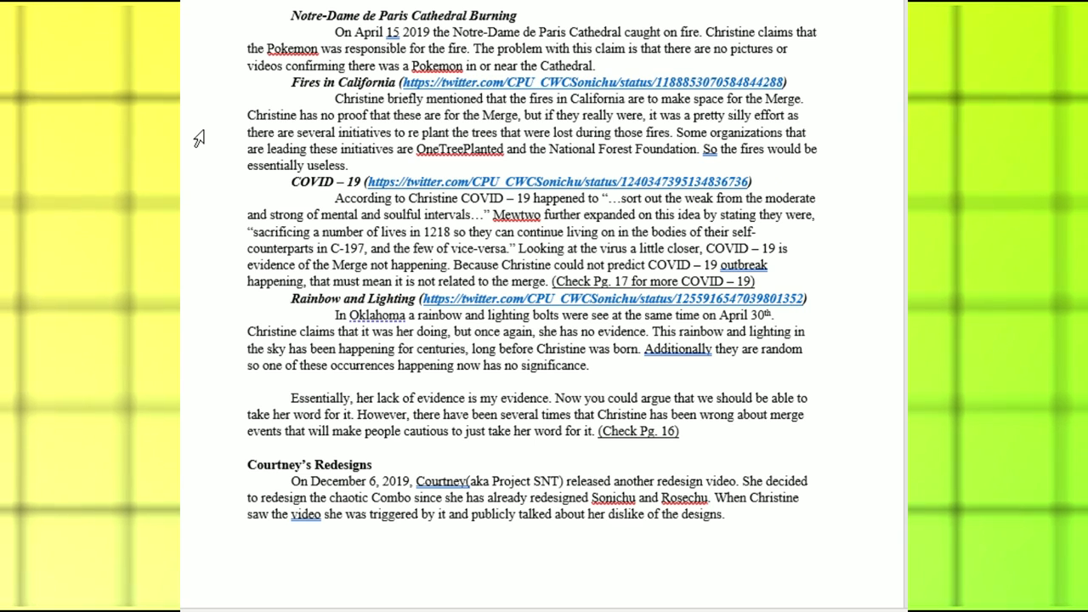
Scroll through the Courtney's Redesigns paragraph until the embedded Chris Chan tweet appears.
scroll(down, 3)
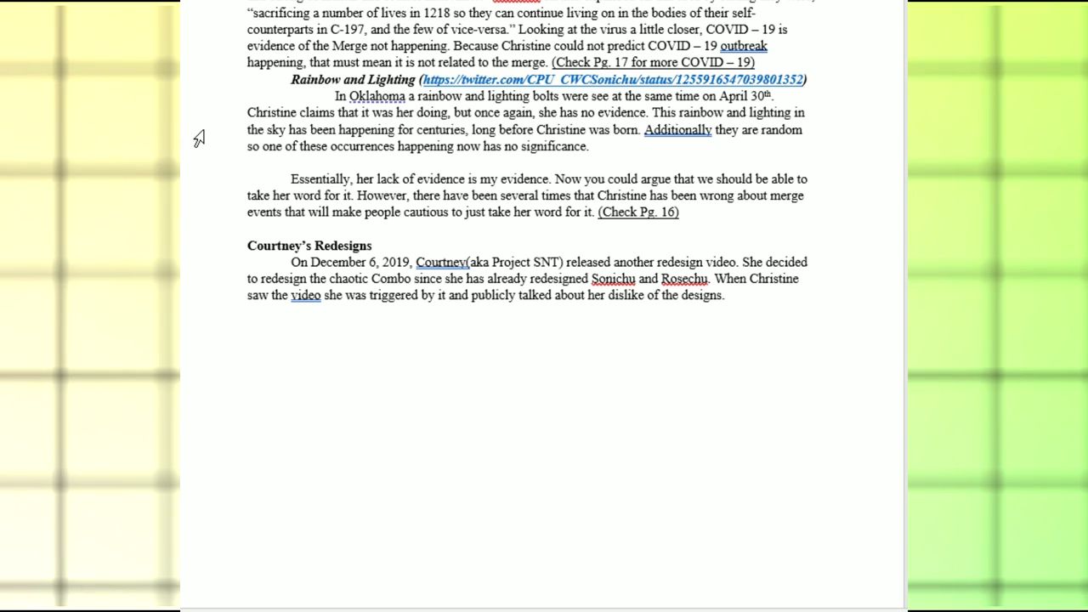
scroll(down, 3)
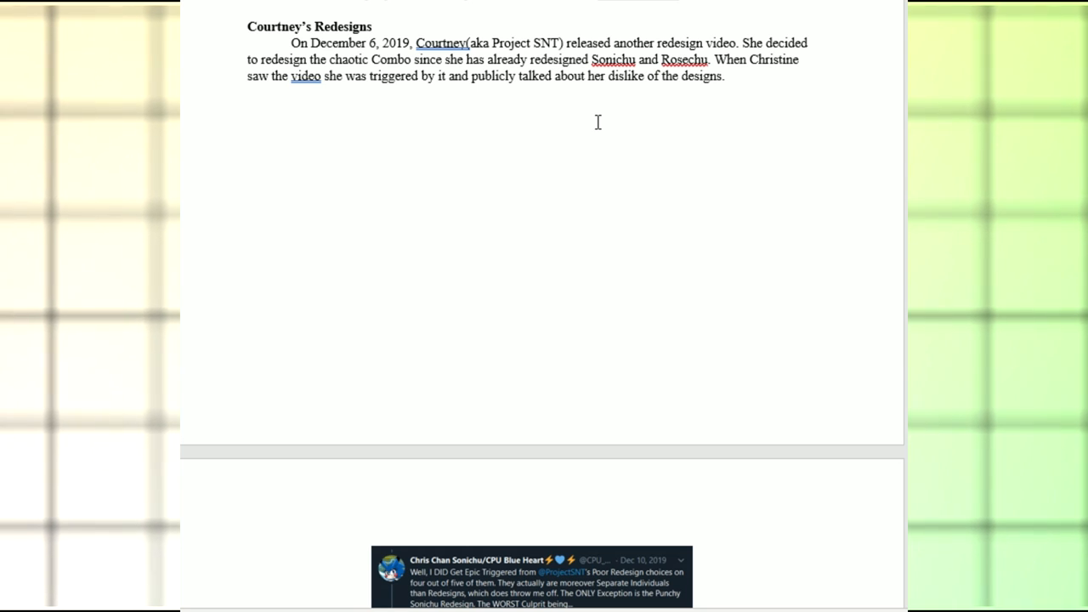
Bring the full tweet screenshot and Christine's apology quote into view, reaching 'Twin Towers In C-197'.
scroll(up, 3)
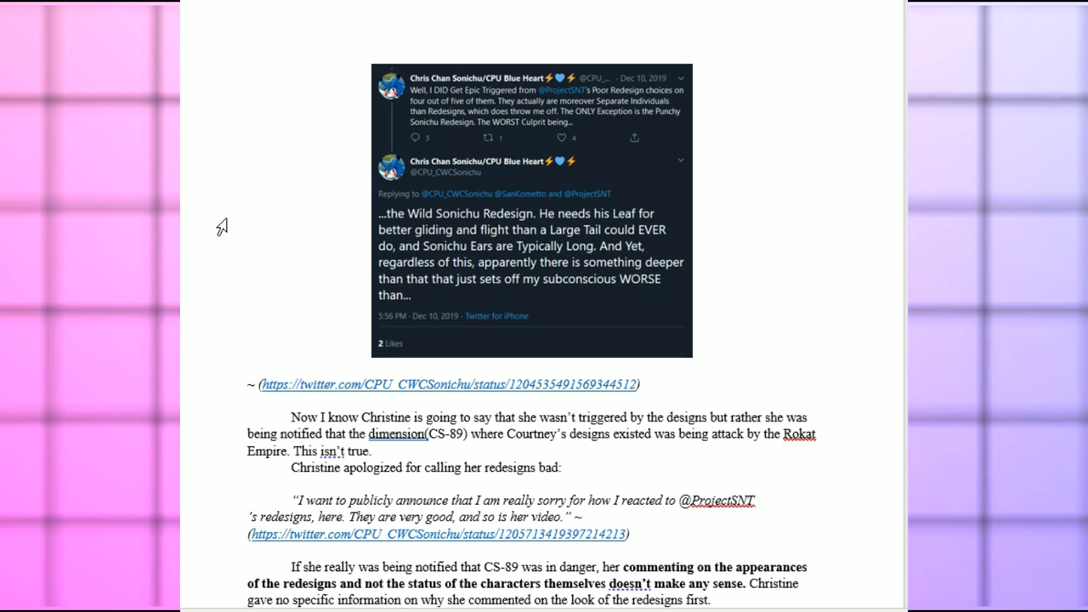
scroll(down, 3)
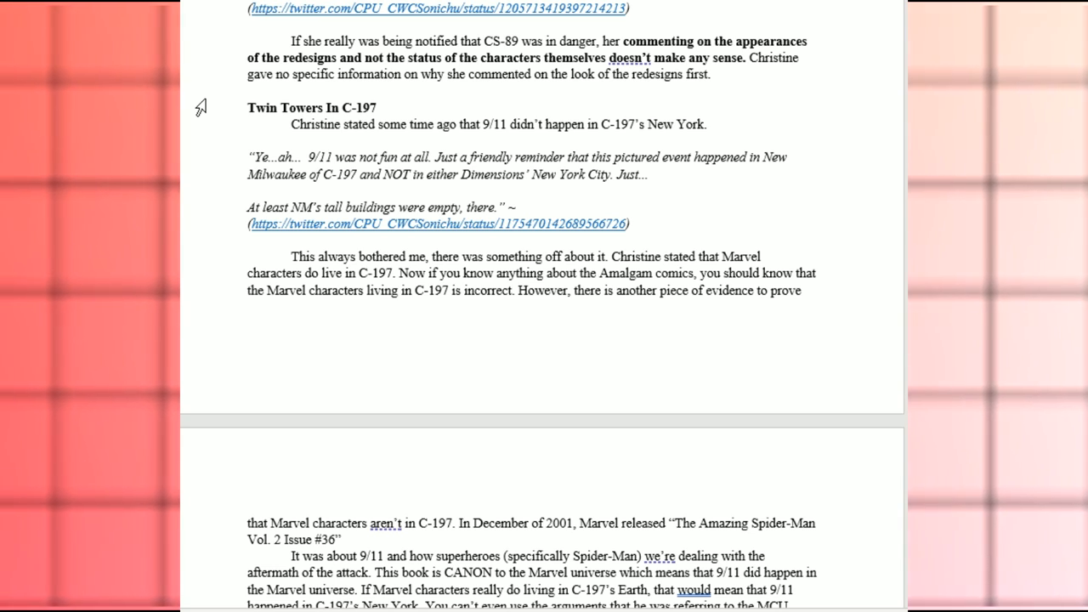
Scroll through the Spider-Man 9/11 citation, Christine's correction post, and her delayed retraction.
scroll(down, 3)
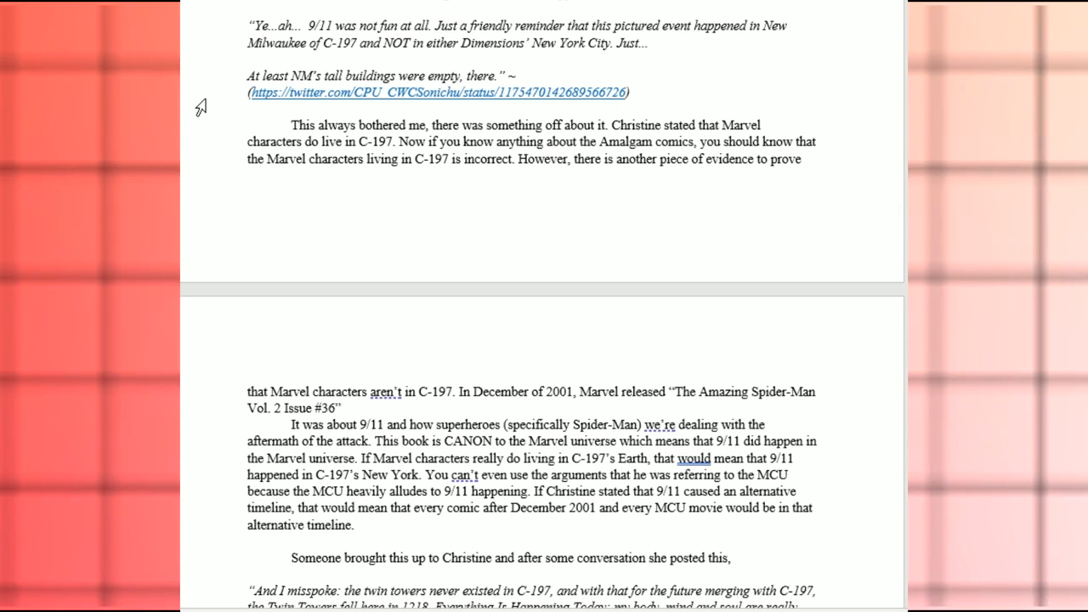
scroll(down, 3)
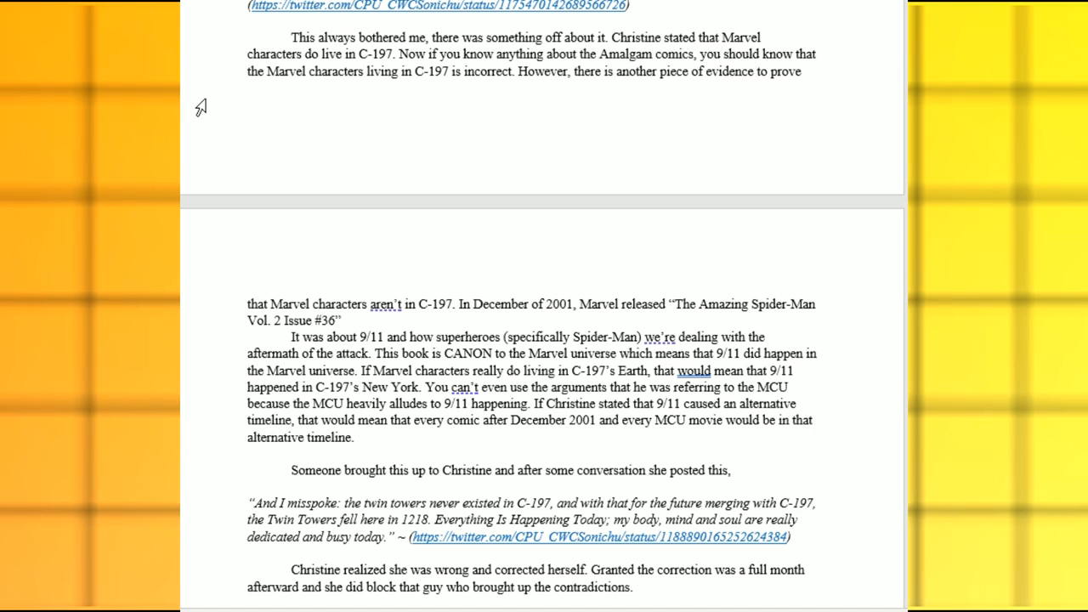
Scroll to 'Communications With God', Christine's video claim, and the one-God Bible verses.
scroll(down, 3)
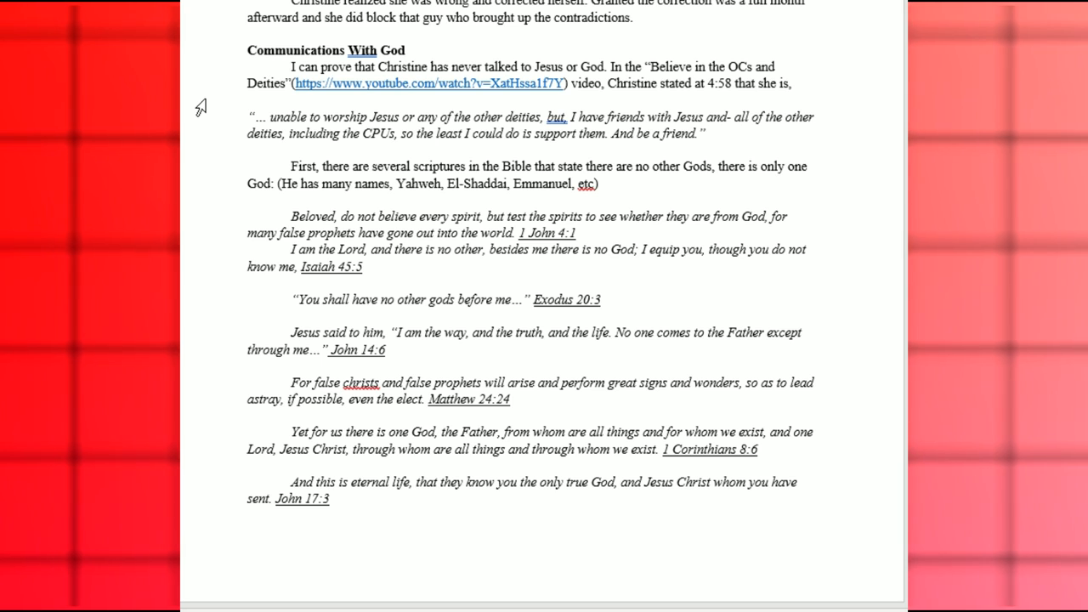
Scroll to the condemnation argument citing Psalm 119, Matthew 24:35 and Revelation 22:18-19.
scroll(down, 3)
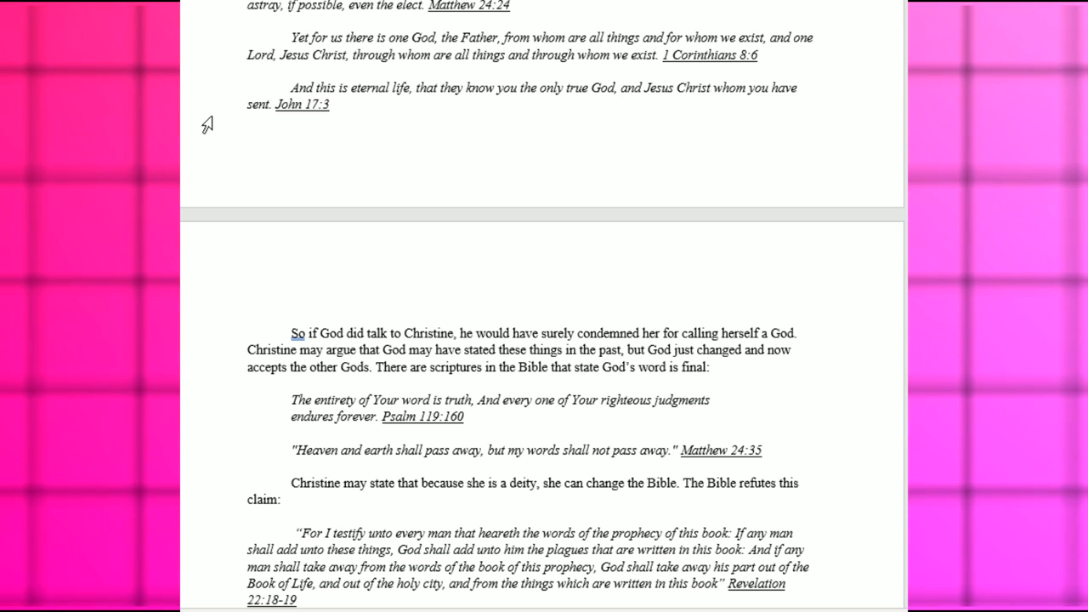
Scroll past Proverbs 30:5-6 to the Father search link, Psalm 147:5 and 1 Kings 8:27.
scroll(down, 3)
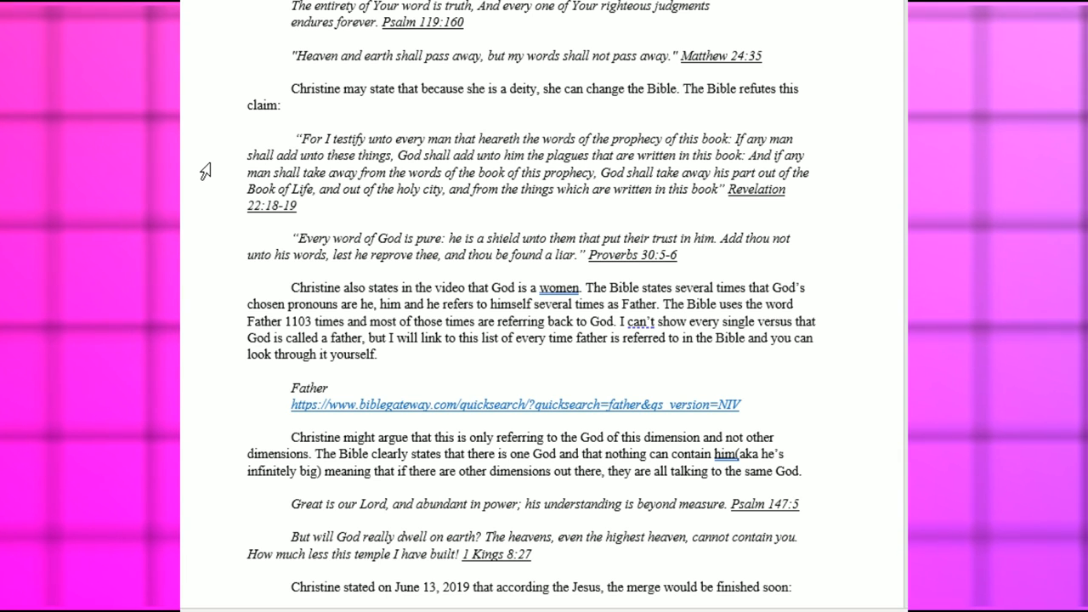
Scroll past Christine's June 2019 merge post to the 'Jakoba Is A Threat?' heading.
scroll(down, 3)
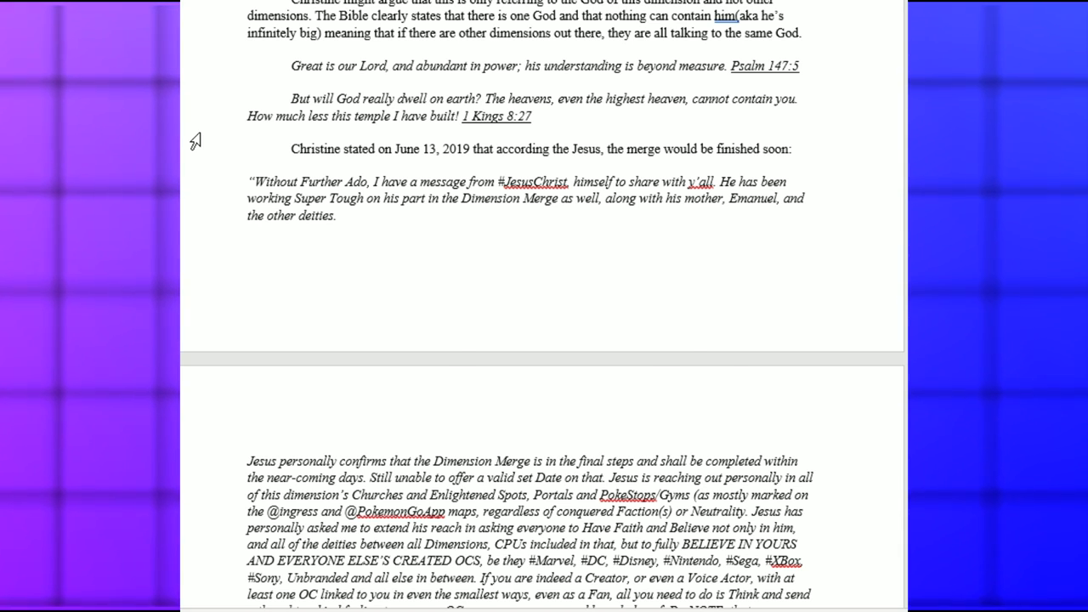
scroll(down, 3)
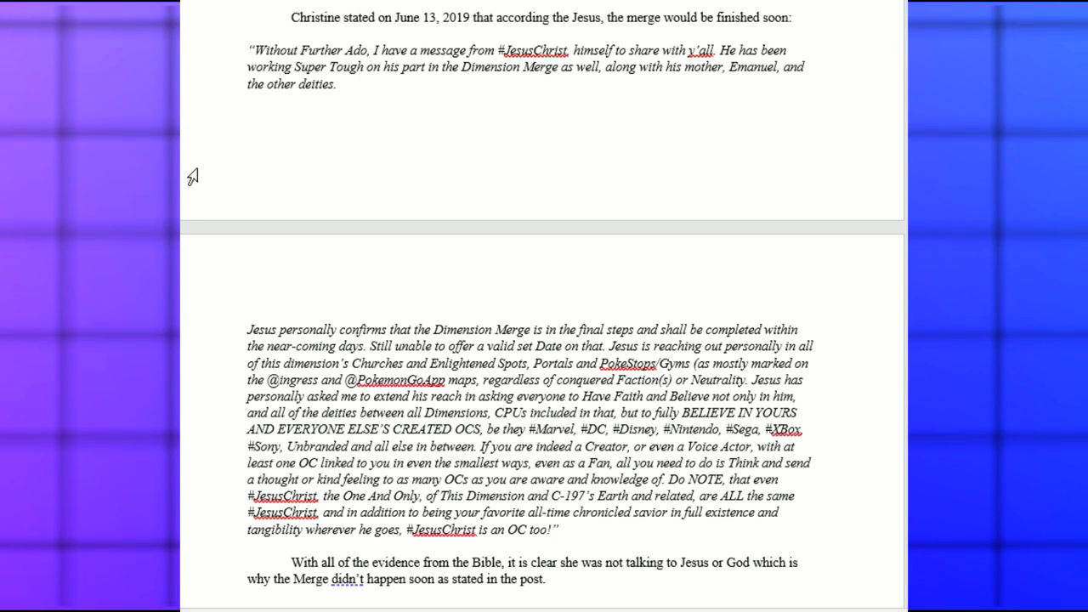
scroll(down, 3)
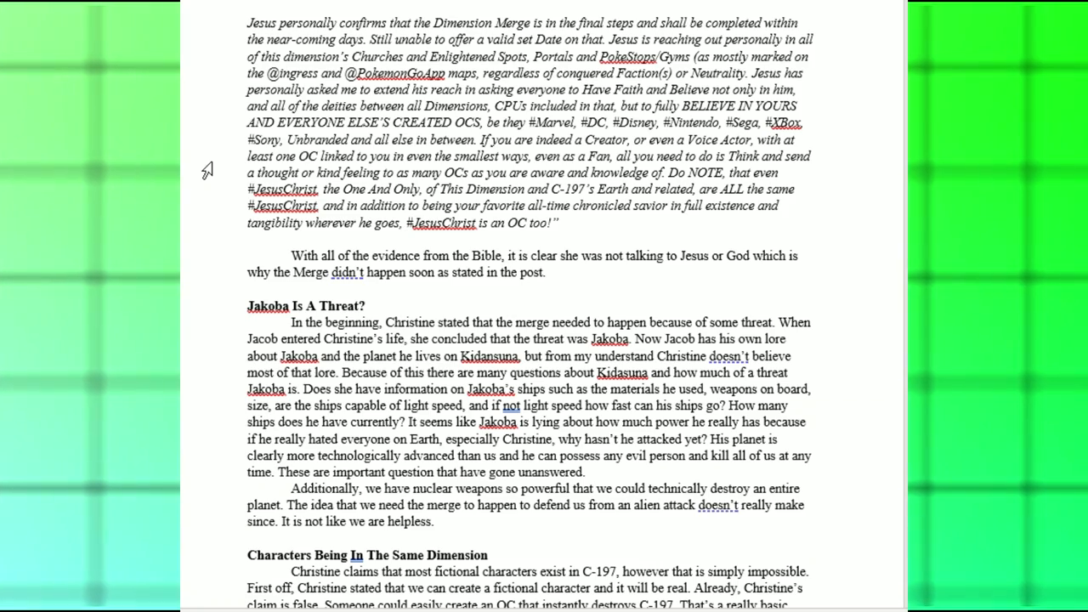
Scroll to the 'Characters Being In The Same Dimension' section with its Spider-Man argument.
scroll(down, 3)
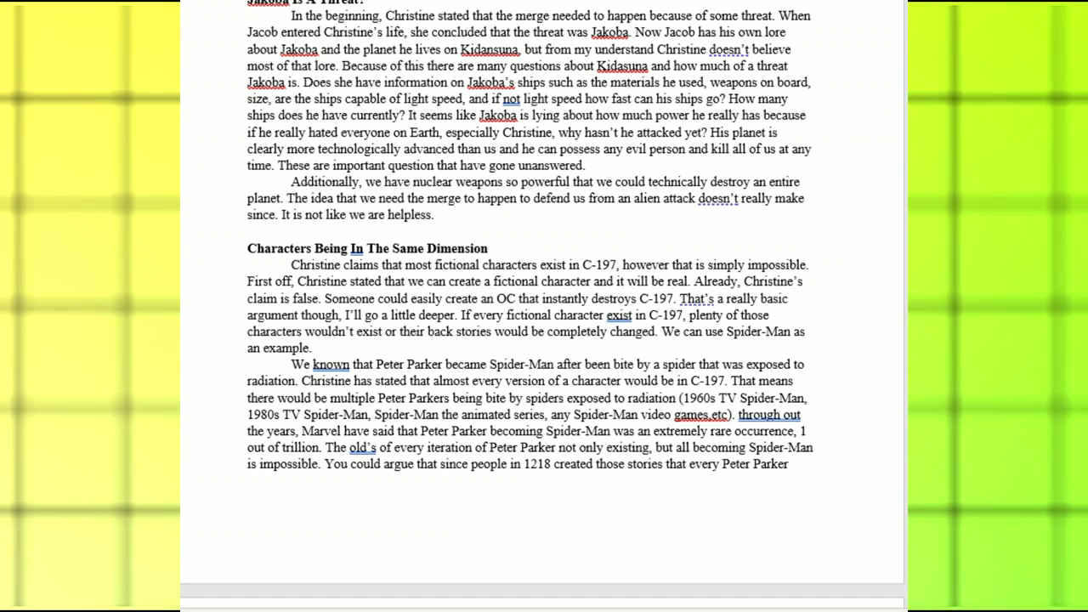
Scroll so the Spider-Man paragraph continues across the page break.
scroll(down, 3)
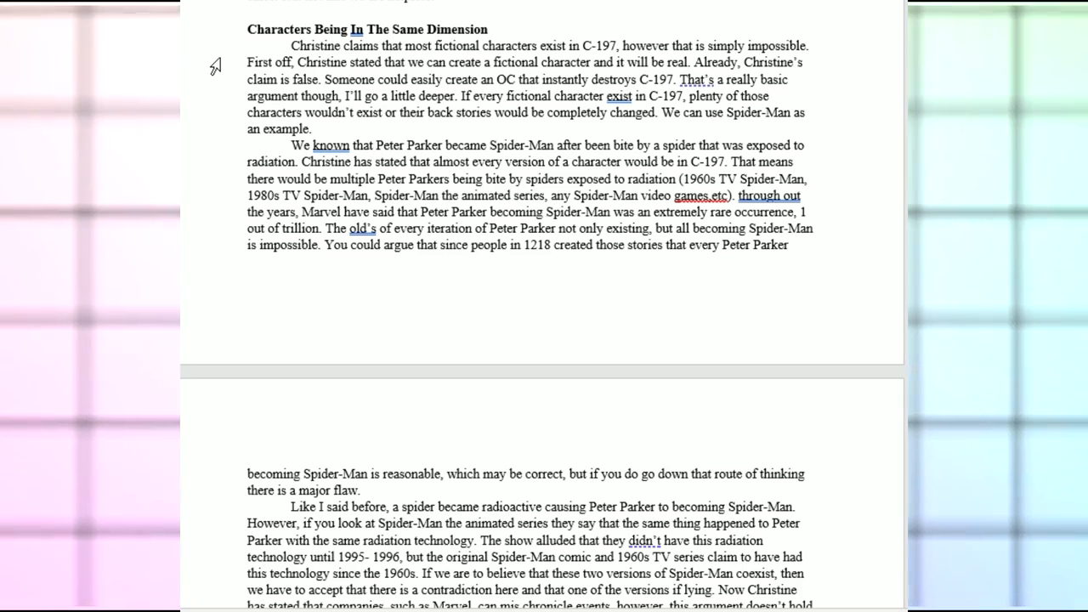
Scroll to the Sonic's Geography and Pokemon's Geography map images with captions.
scroll(down, 3)
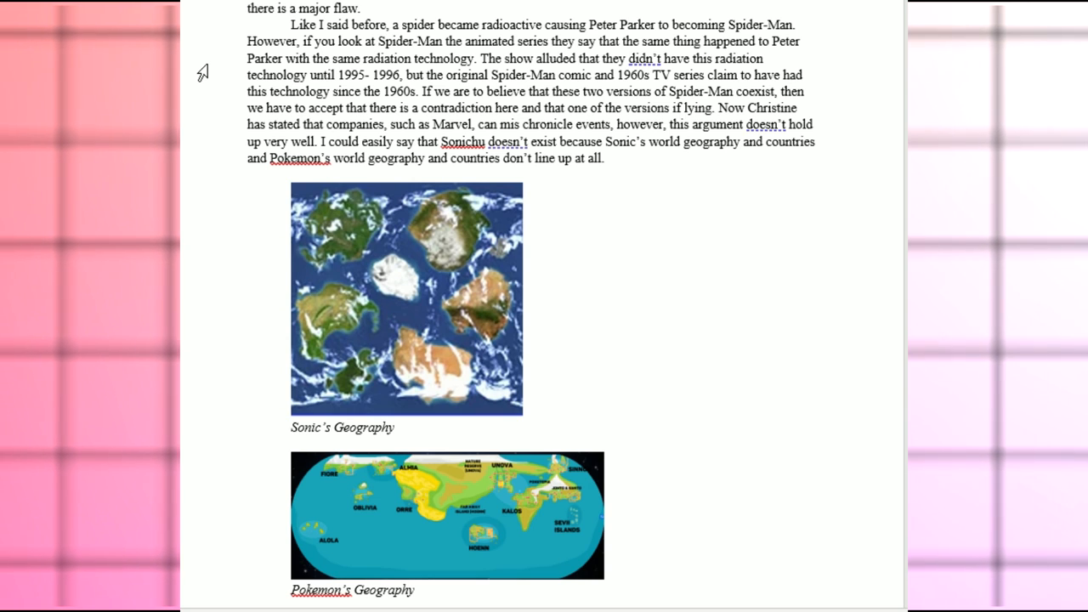
Scroll past the maps to 'Christine's Powers' and its numbered list of three powers.
scroll(down, 3)
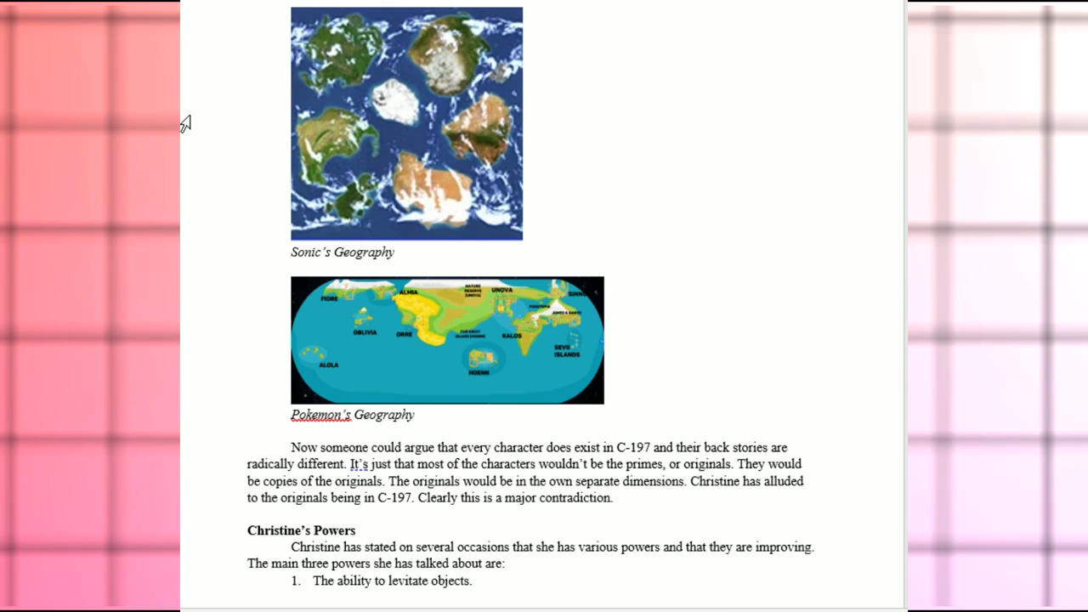
scroll(down, 3)
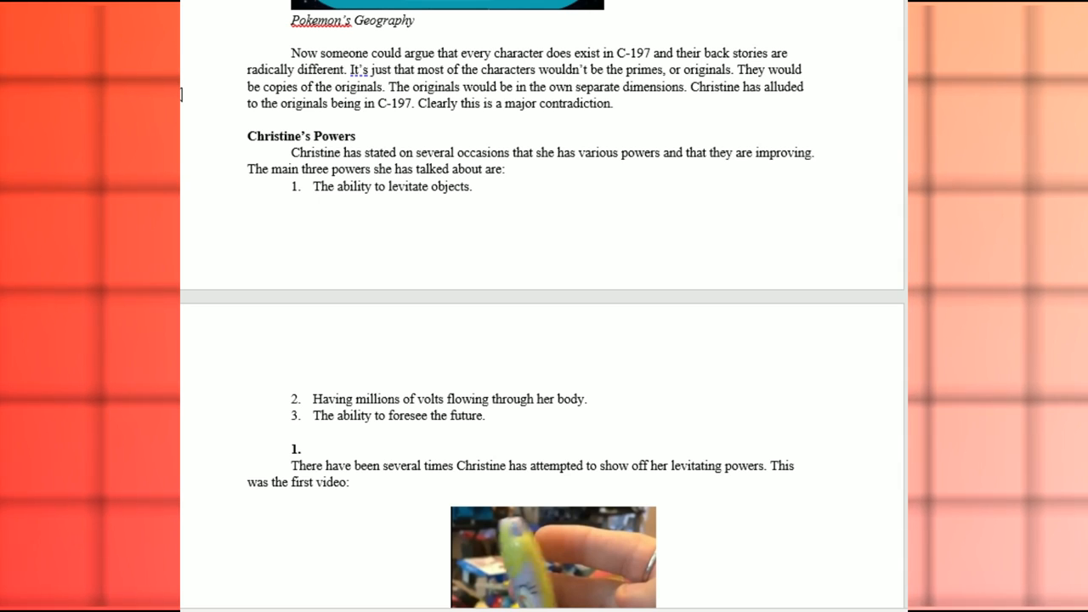
Scroll past the flash-drive explanation to the close-up photo and next page break.
scroll(down, 3)
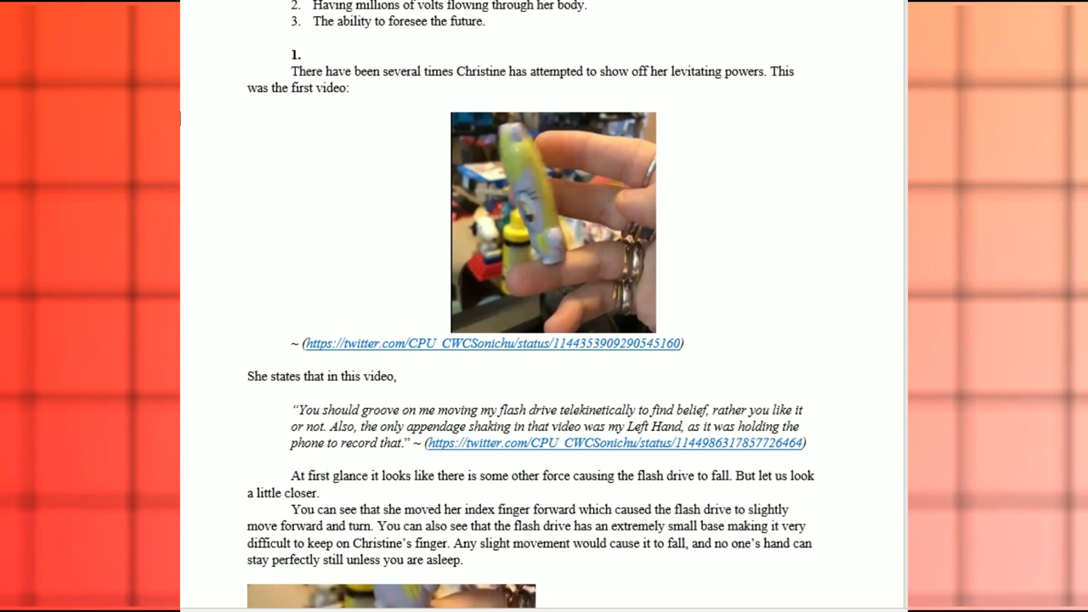
scroll(down, 3)
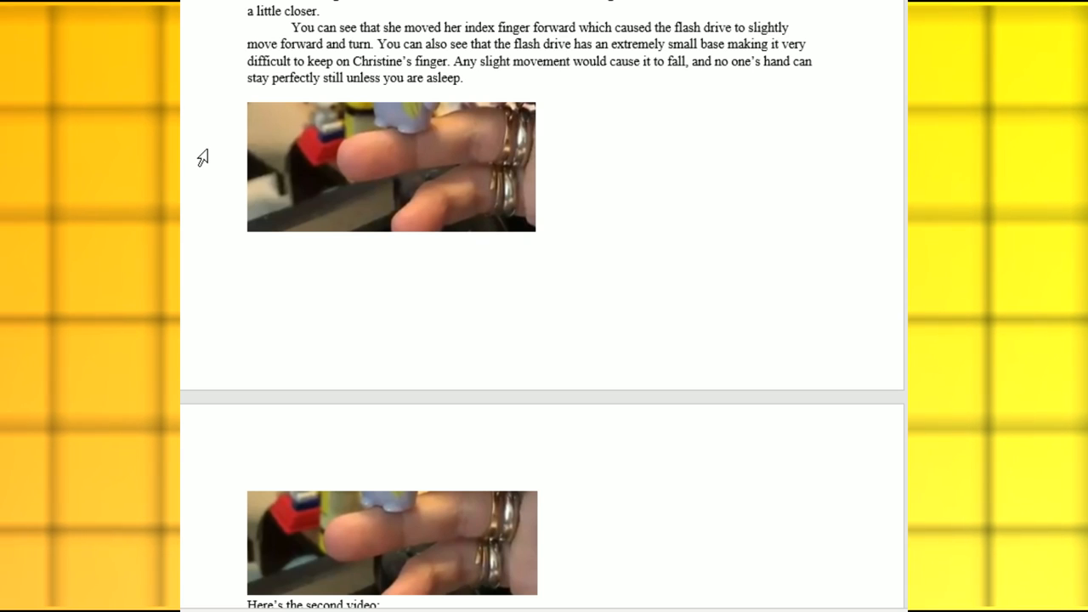
Scroll past the rock video stills to the three-photo row and fidget cube discussion.
scroll(down, 3)
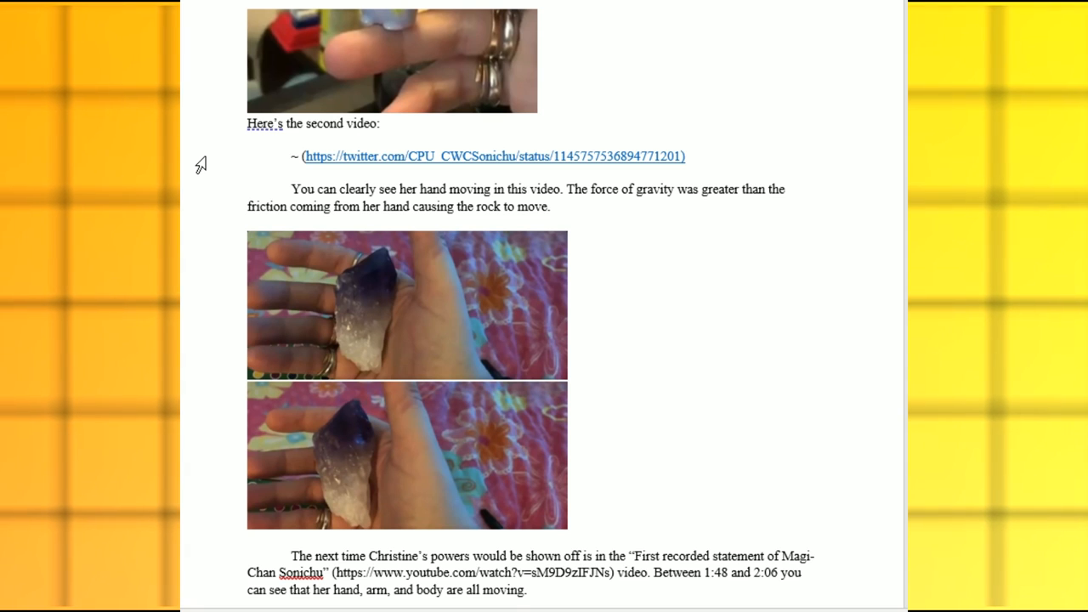
scroll(down, 3)
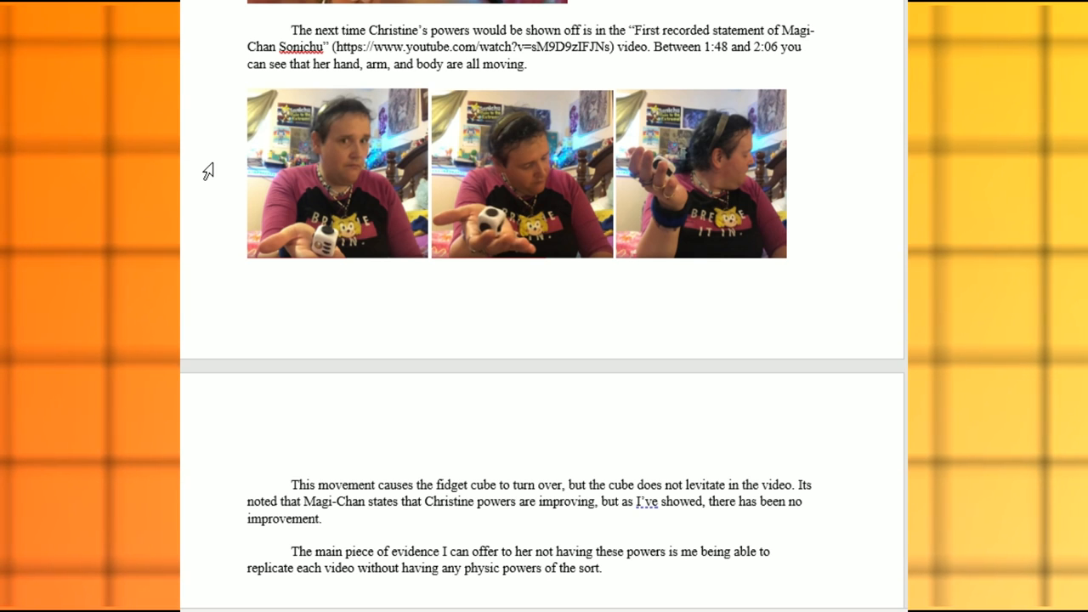
Scroll to section 2 on electricity and the multimeter and the start of section 3.
scroll(down, 3)
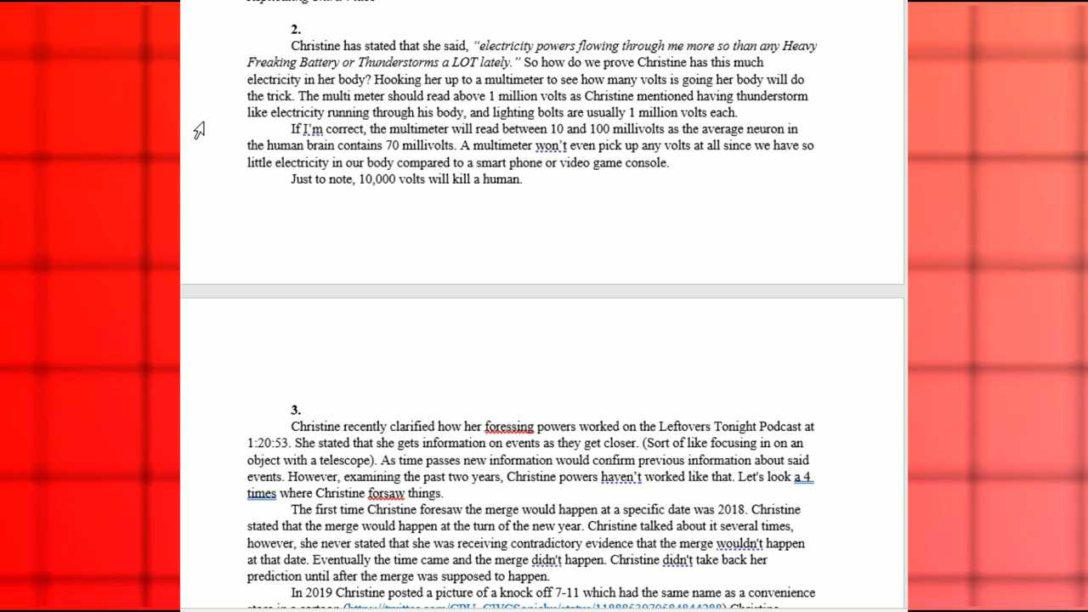
Scroll so section 3 on failed merge predictions, the 7-11 post and MLP G4 quote fills the window.
scroll(down, 3)
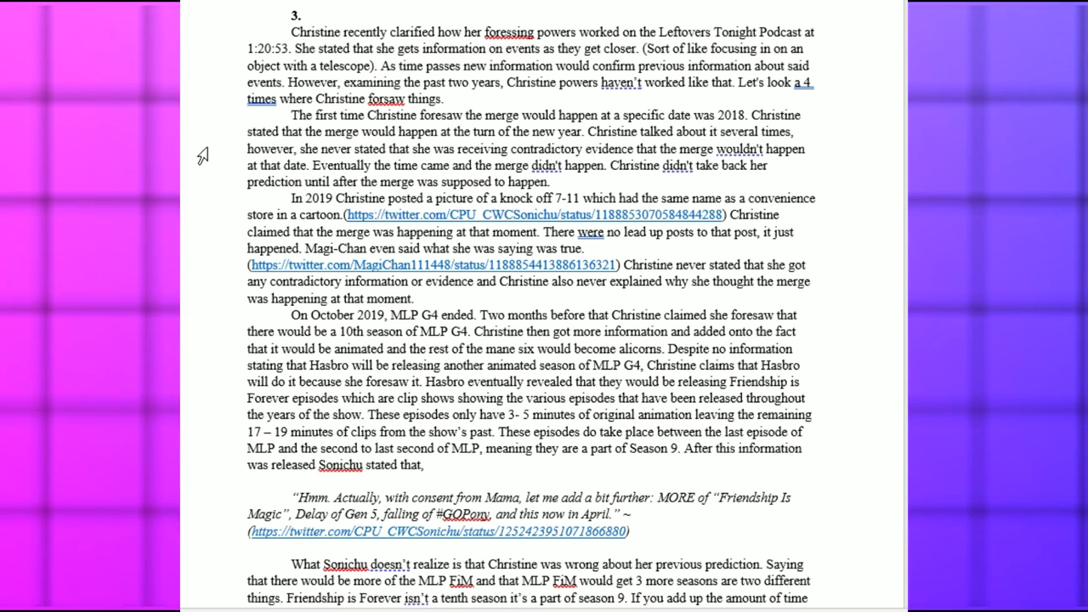
Scroll past the coronavirus paragraph to the foresight summary and 'Other Claims' heading.
scroll(down, 3)
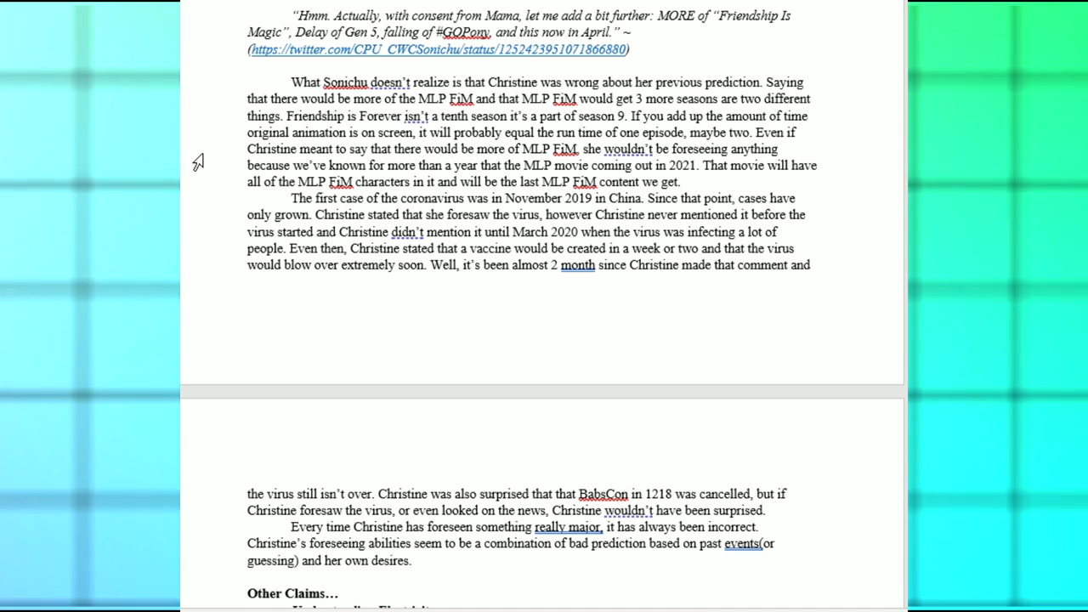
Scroll to the Other Claims rebuttals: Blake's-blood vaccine, MLP G4 greed, and Marvel-DC alliance.
scroll(down, 3)
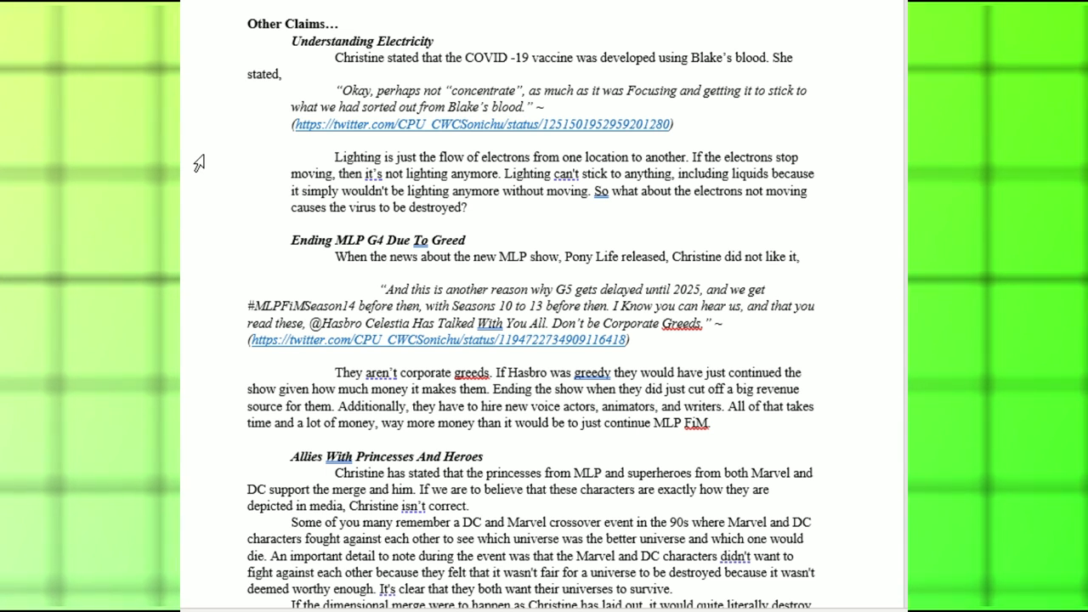
scroll(down, 3)
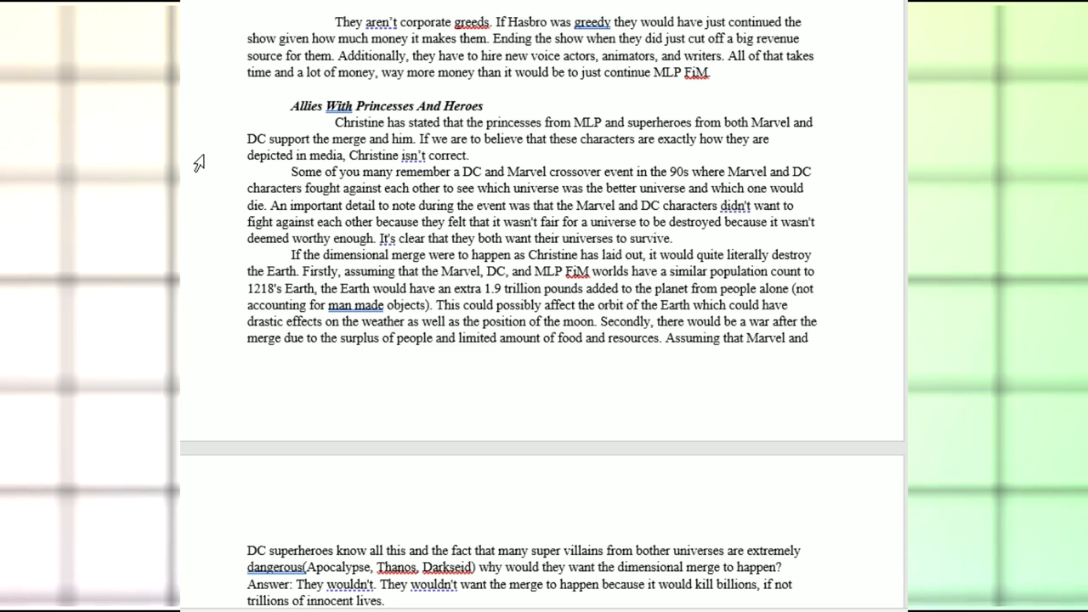
Scroll to the Allies With Princesses And Heroes argument that Equestria's monarchs would oppose the merge.
scroll(down, 3)
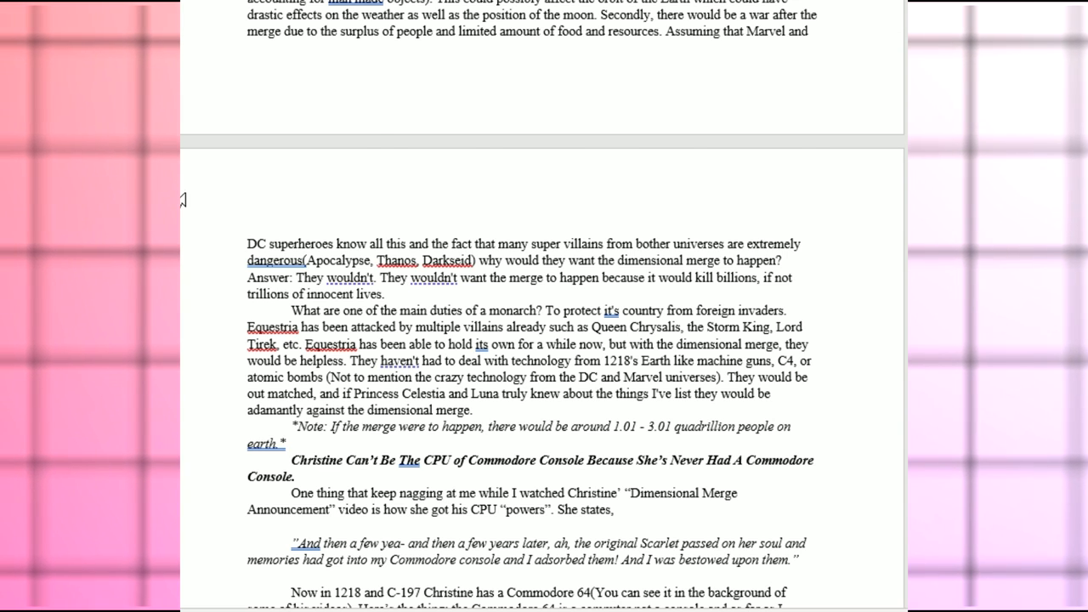
Scroll to the quadrillion-population note and the Commodore 64 console rebuttal.
scroll(down, 3)
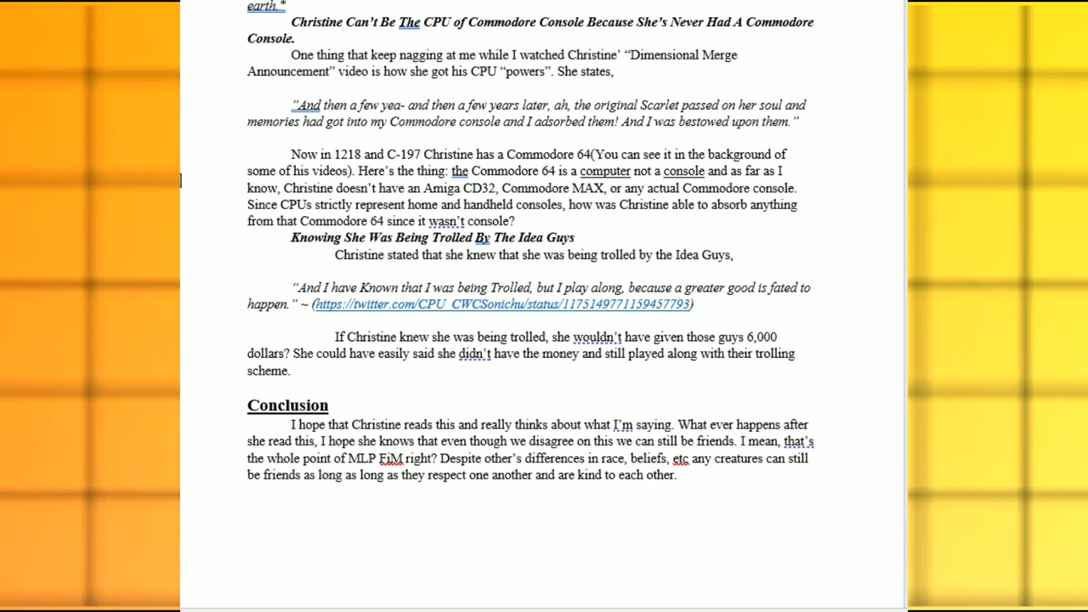
Scroll back up slightly over the Idea Guys trolling quote and the closing Conclusion.
scroll(up, 3)
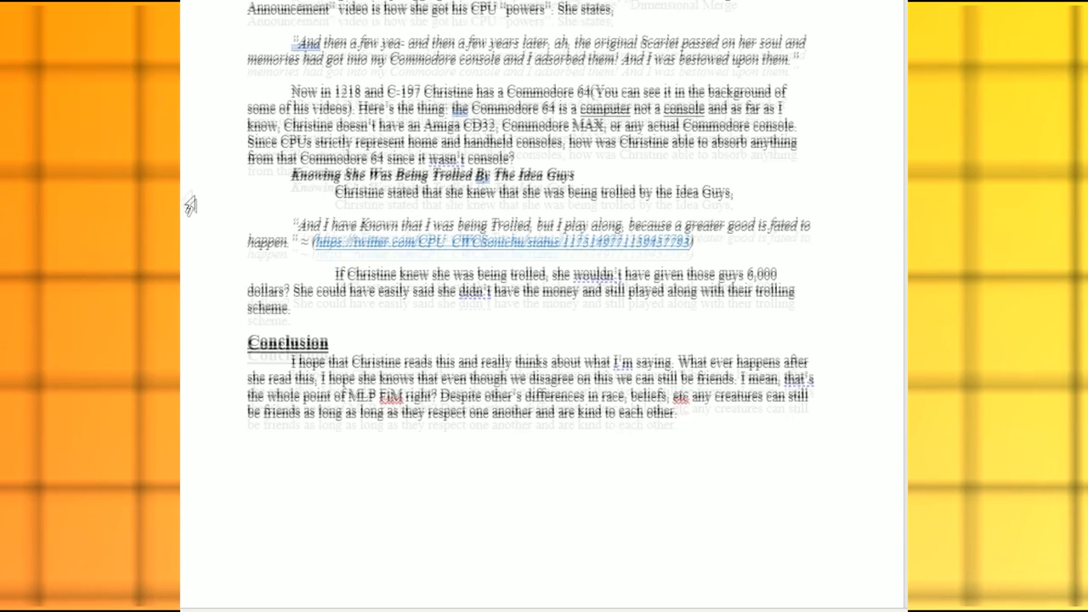
scroll(up, 3)
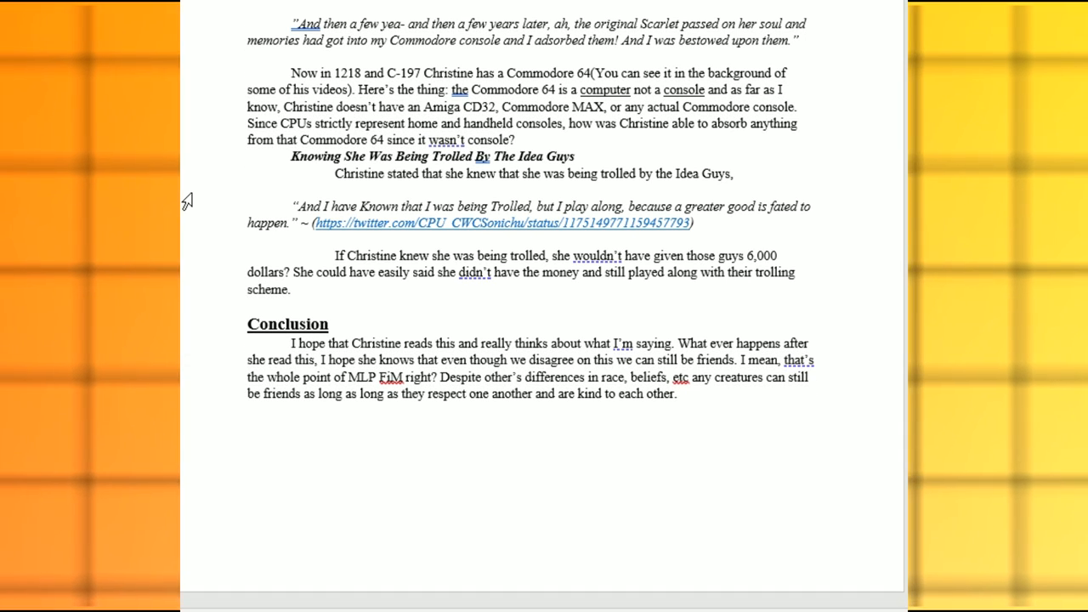